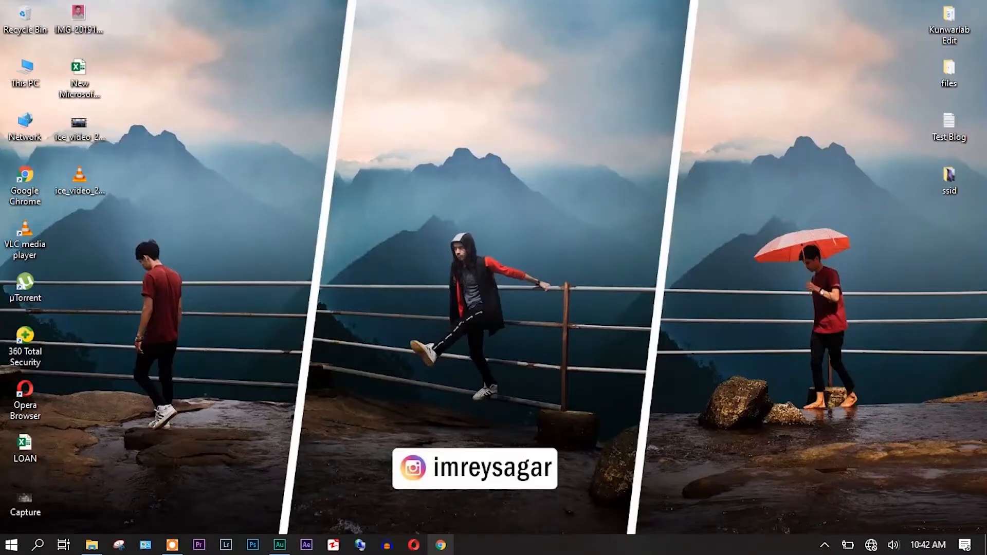
Launch Chrome and load the router address 192.168.0.1 to get its sign-in prompt.
click(440, 544)
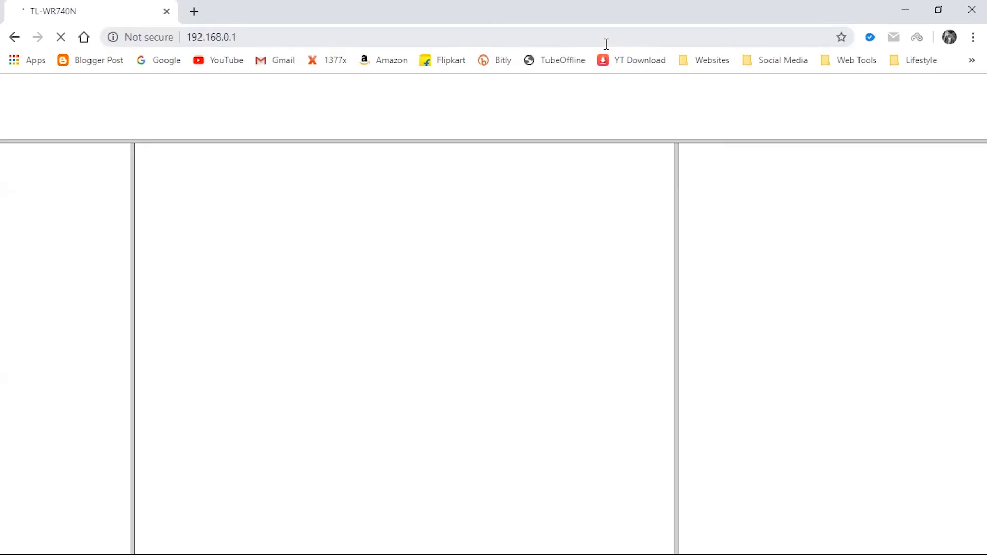
click(211, 36)
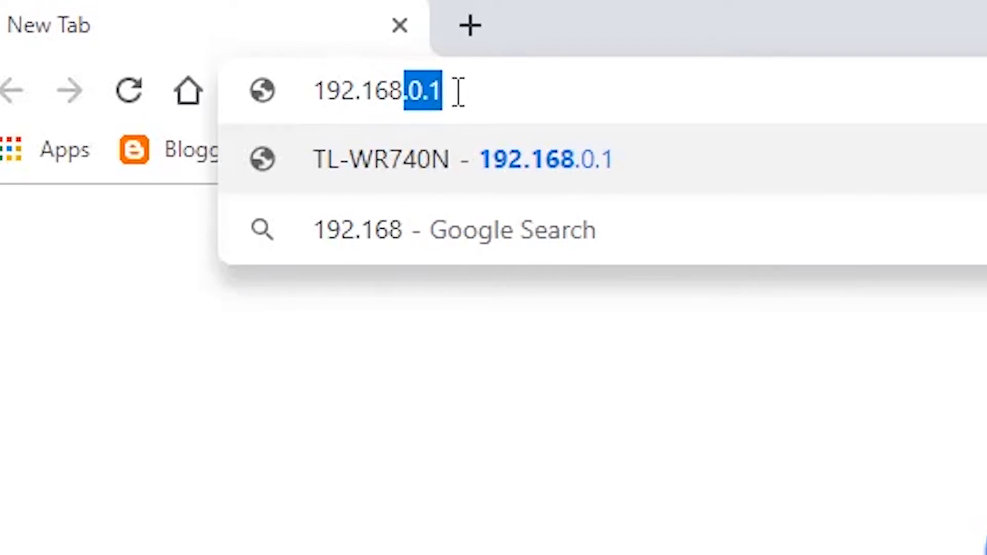
text(0.1)
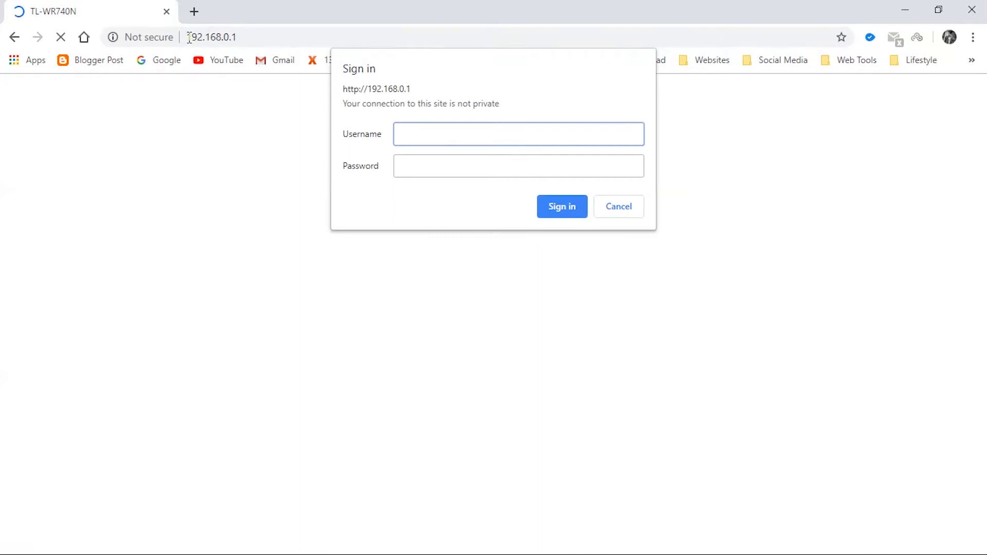
Sign in to the TP-Link router with the admin username and password.
text(admin)
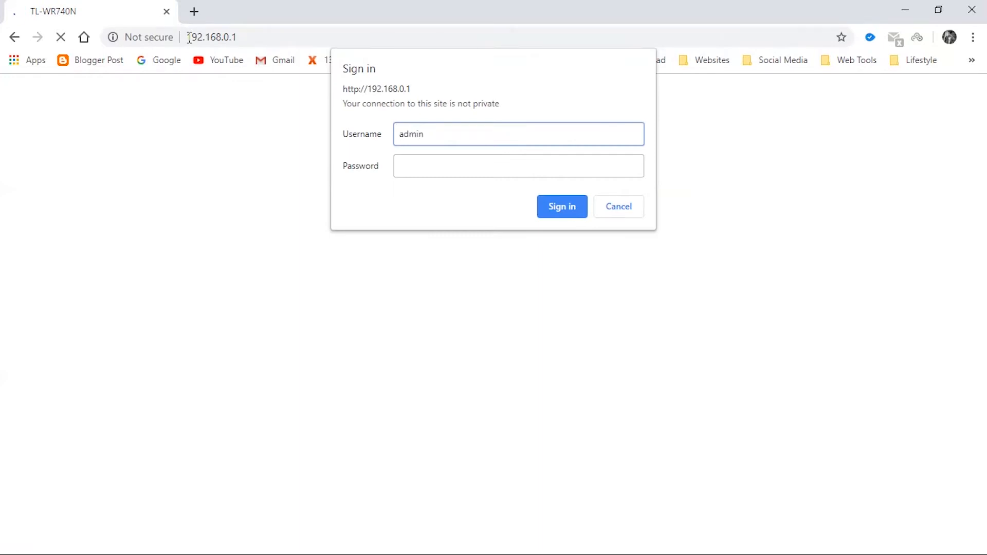
text(ADMI)
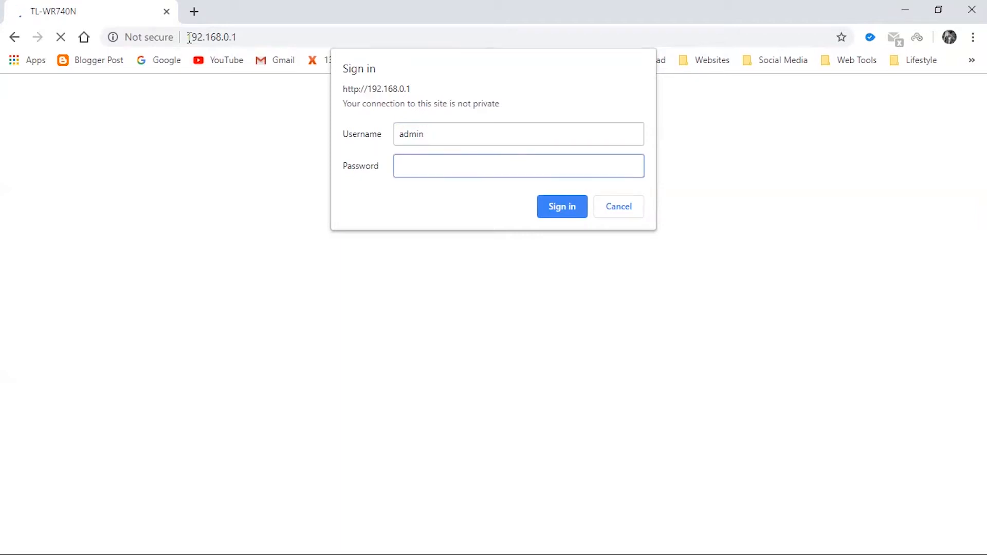
click(561, 207)
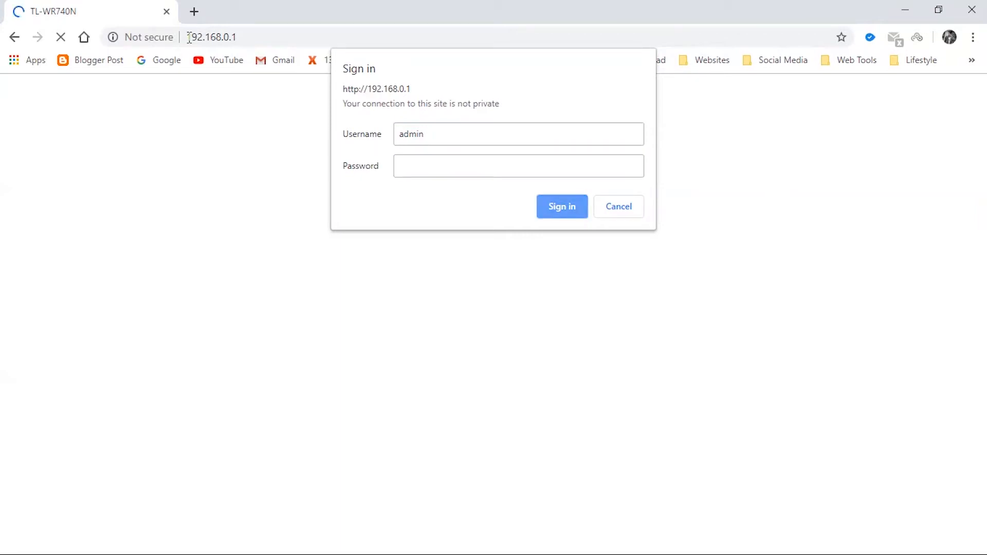
click(517, 165)
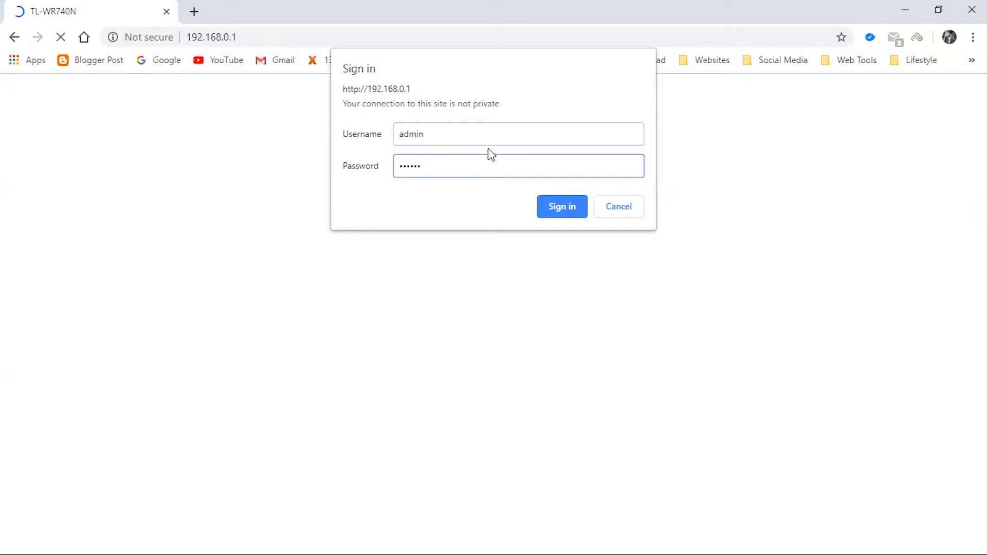
click(560, 207)
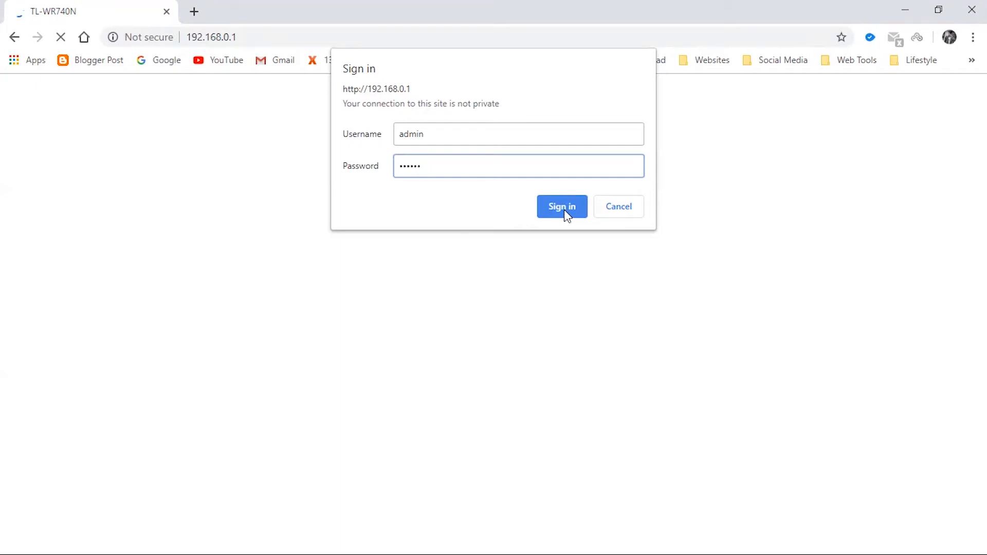
click(561, 206)
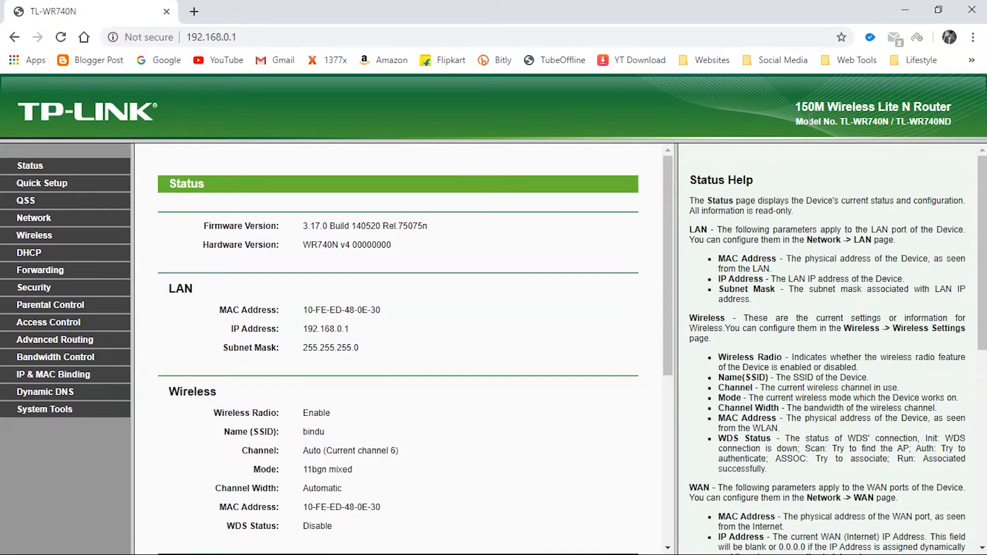
mouse_move(175, 121)
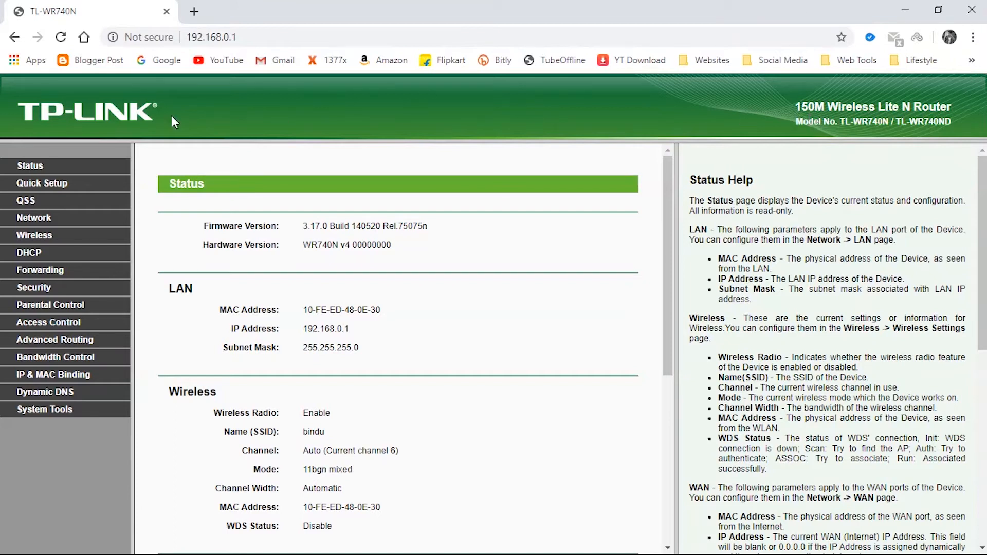
mouse_move(956, 112)
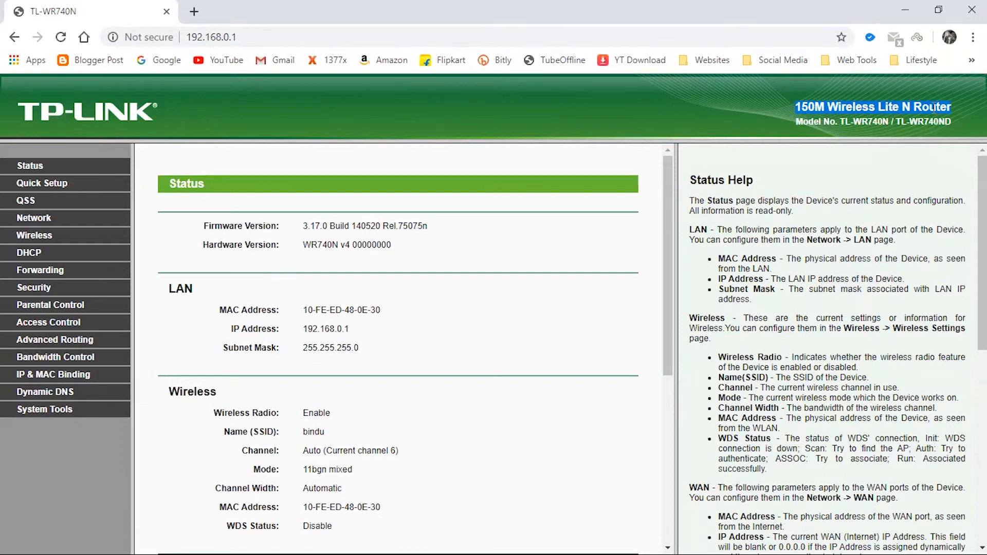
mouse_move(292, 124)
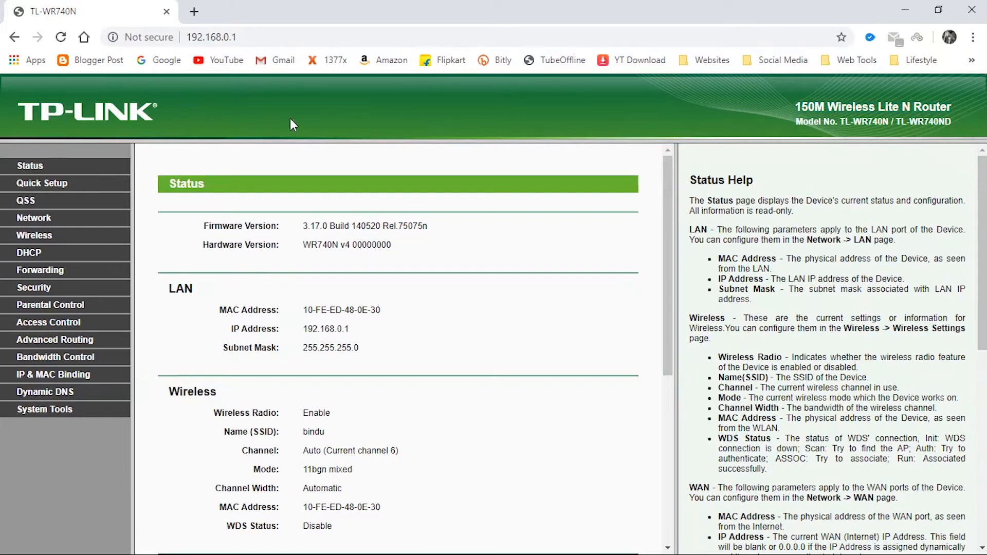
mouse_move(58, 238)
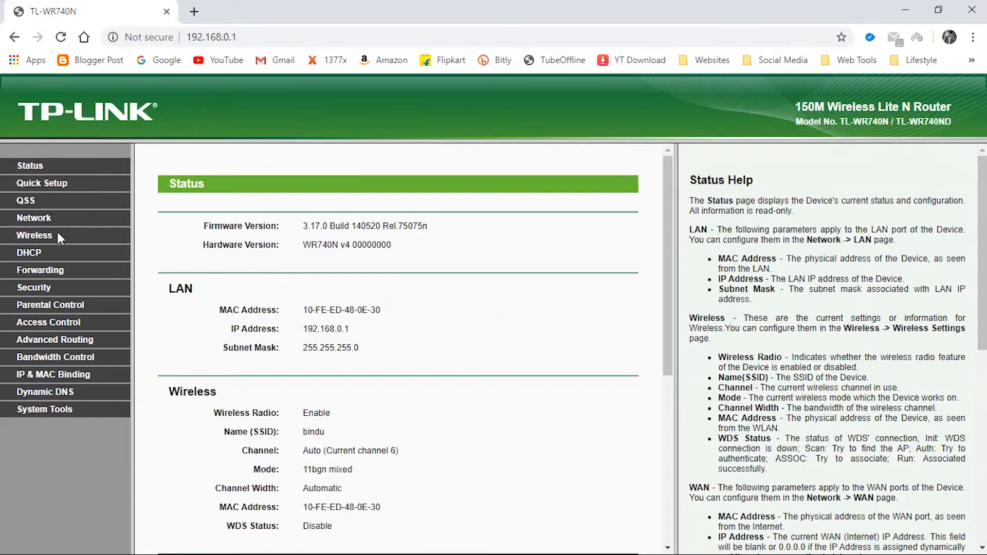
Go to Wireless > Wireless Security, where WPA/WPA2-Personal and the current password are shown.
click(34, 235)
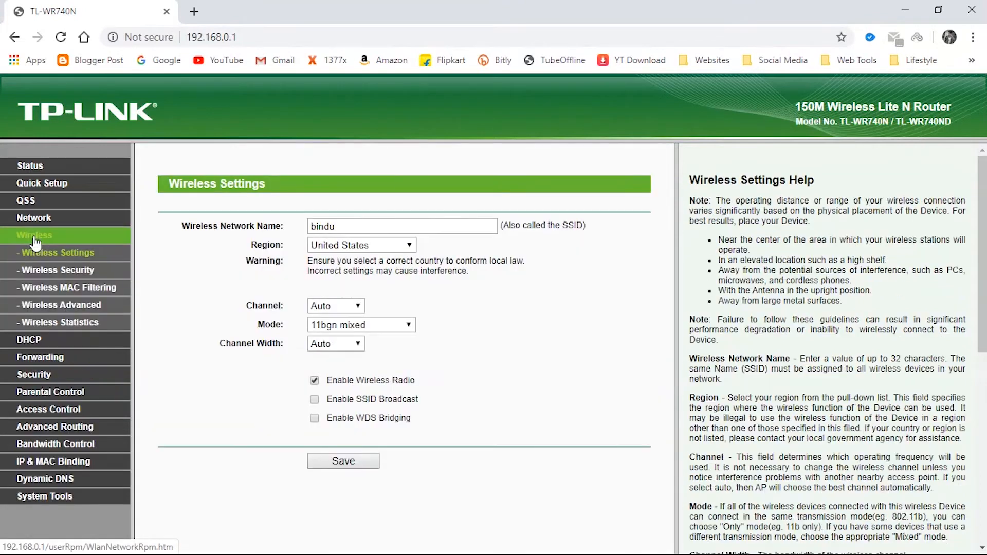
mouse_move(57, 269)
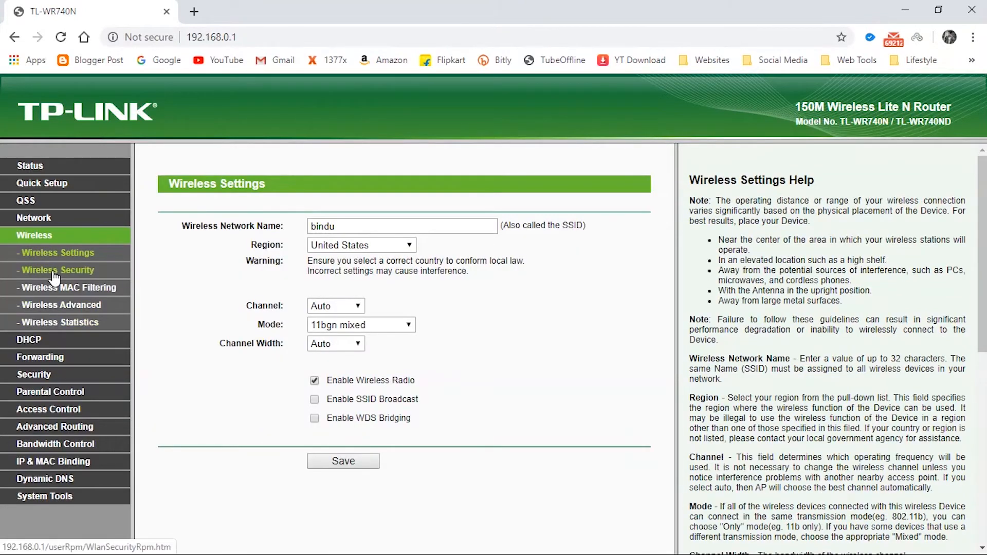
click(57, 270)
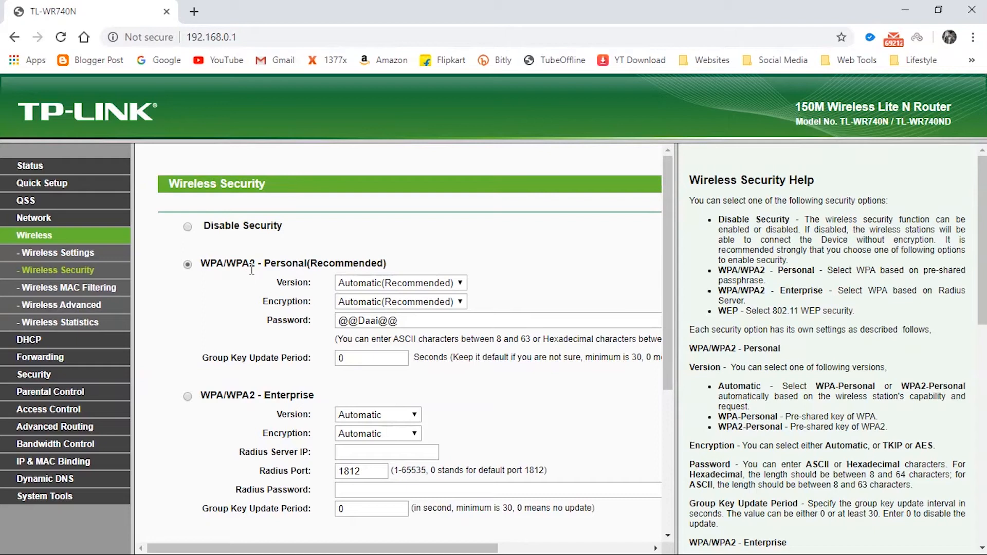
scroll(down, 3)
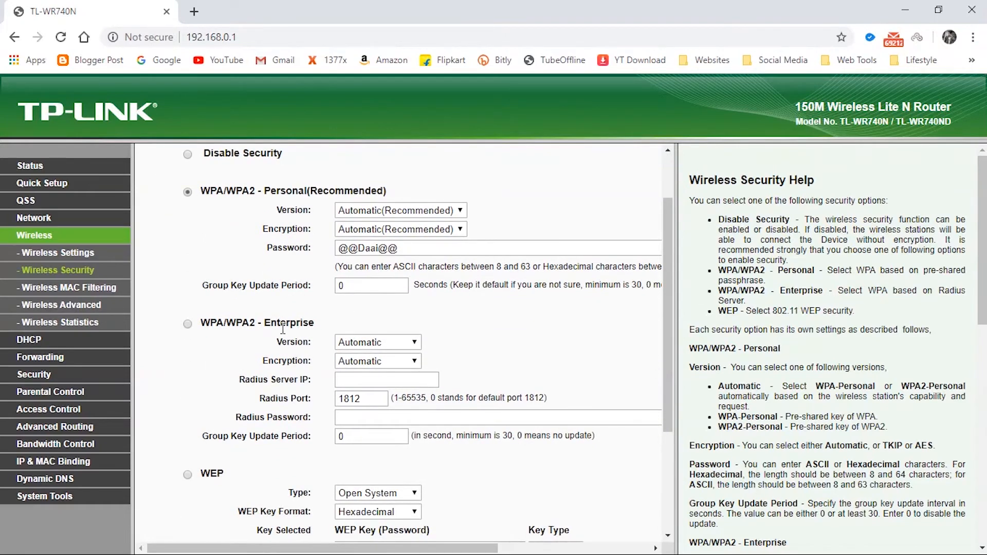
scroll(down, 3)
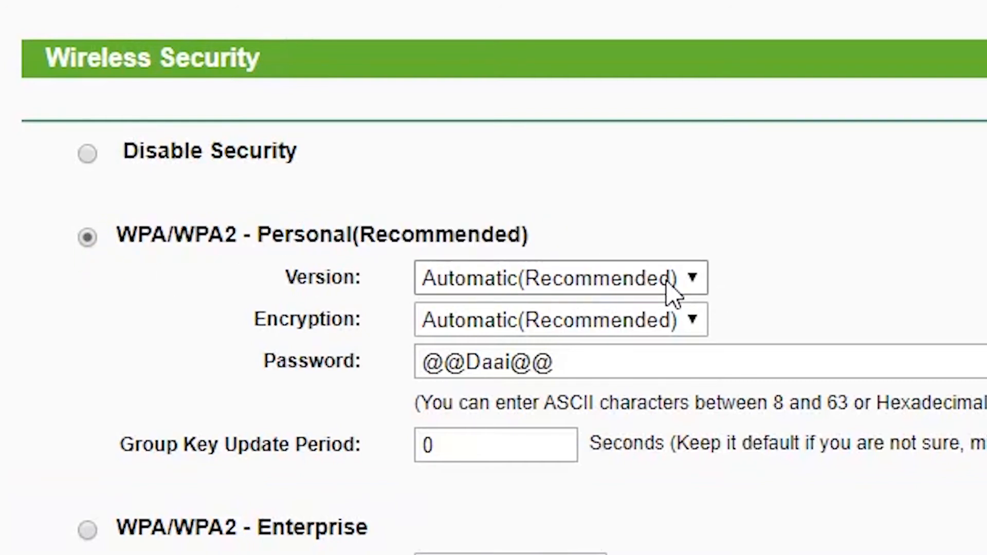
click(560, 278)
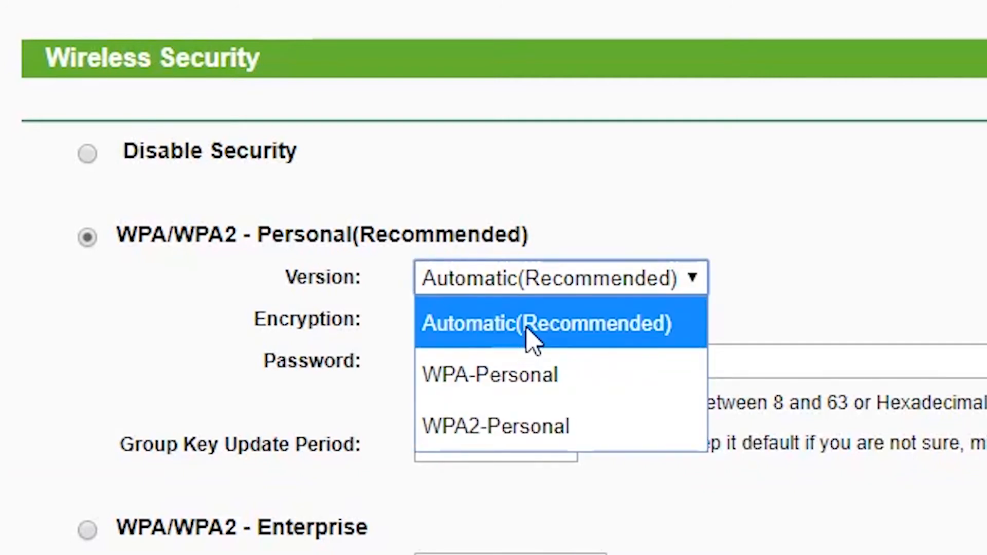
click(547, 324)
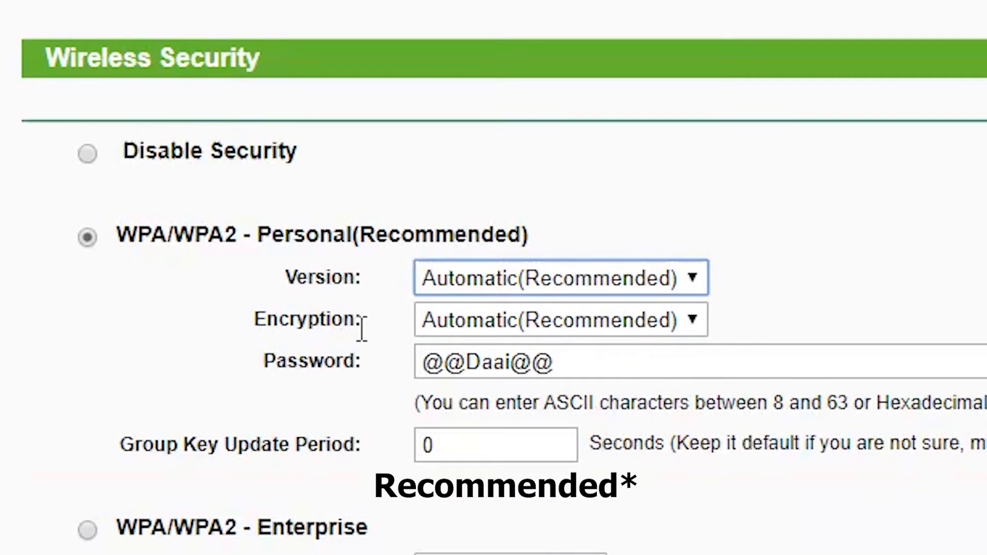
double_click(308, 319)
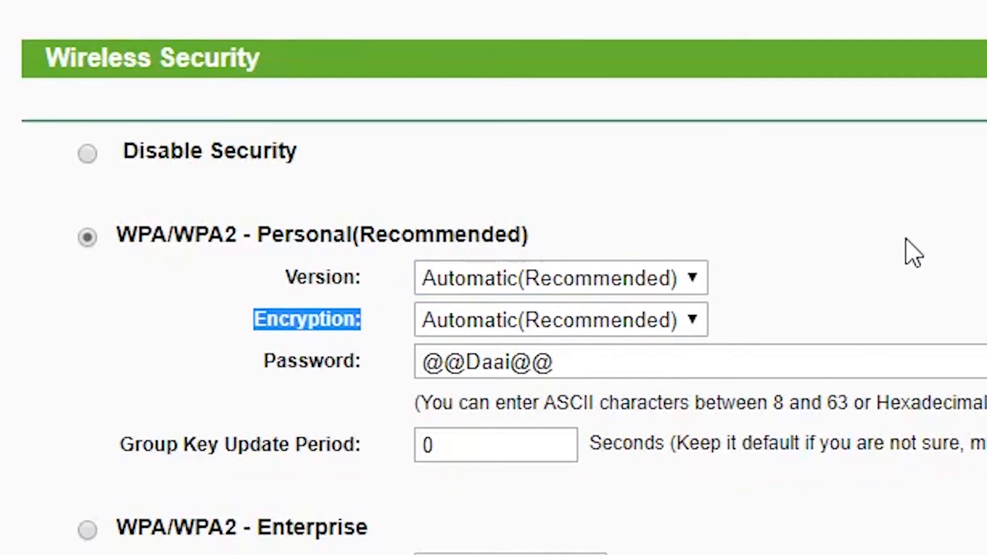
scroll(down, 3)
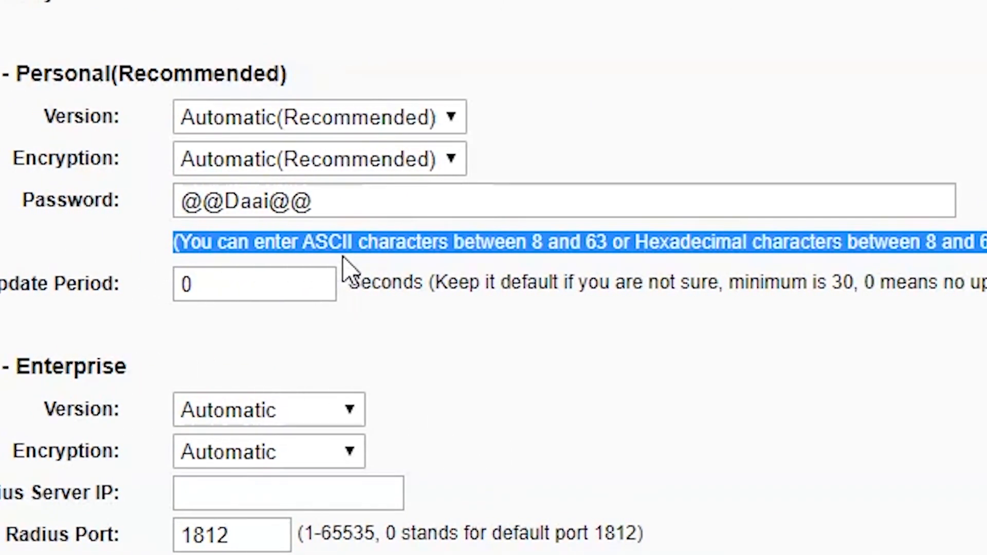
mouse_move(450, 243)
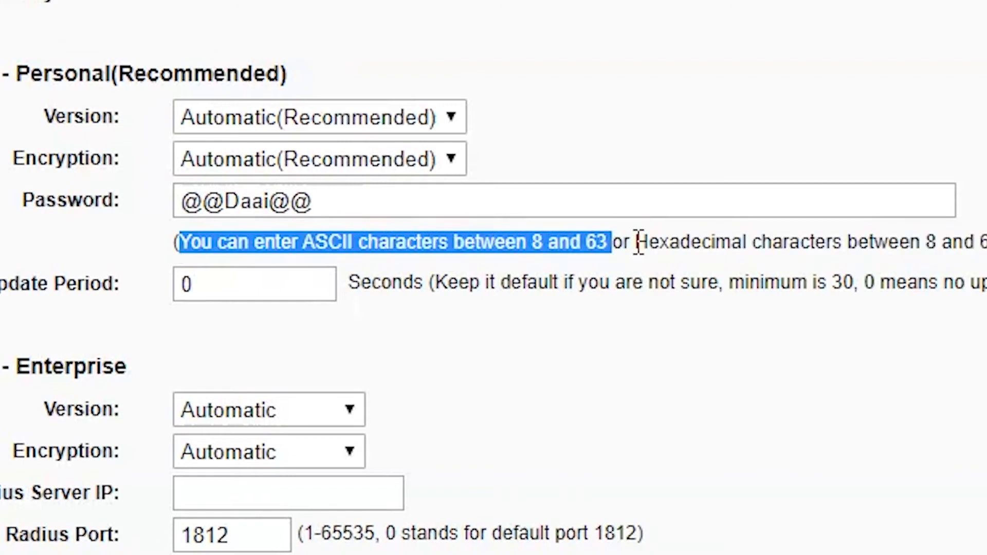
mouse_move(636, 244)
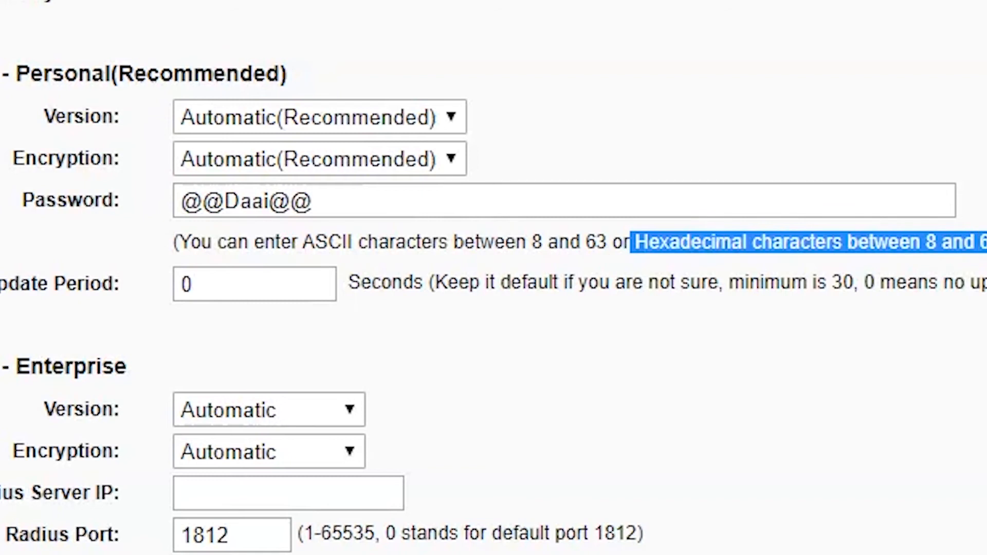
mouse_move(650, 194)
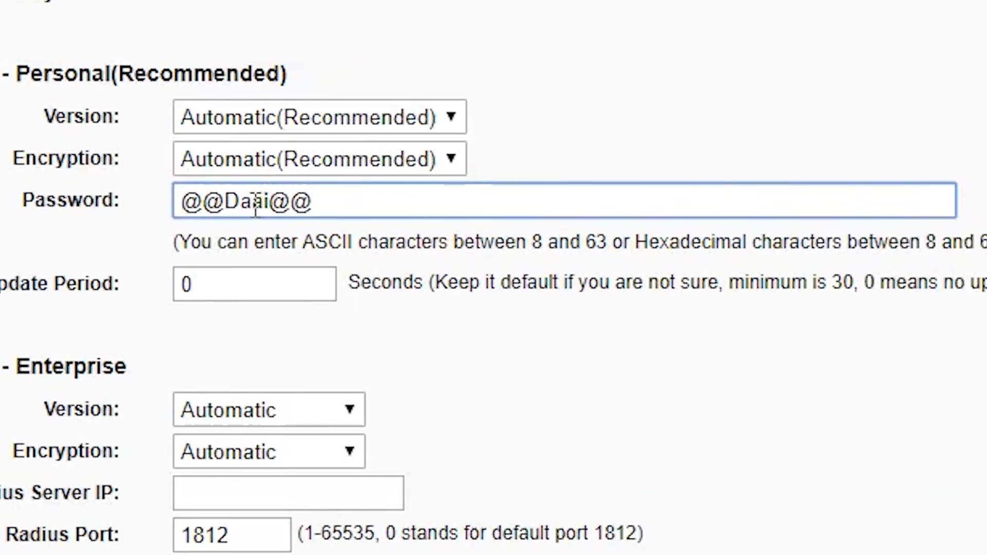
double_click(252, 200)
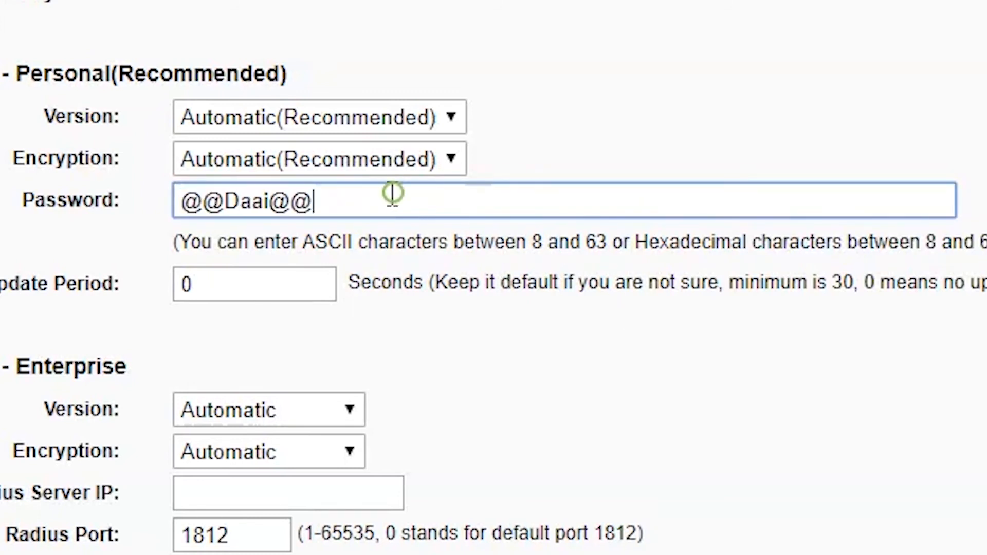
double_click(244, 201)
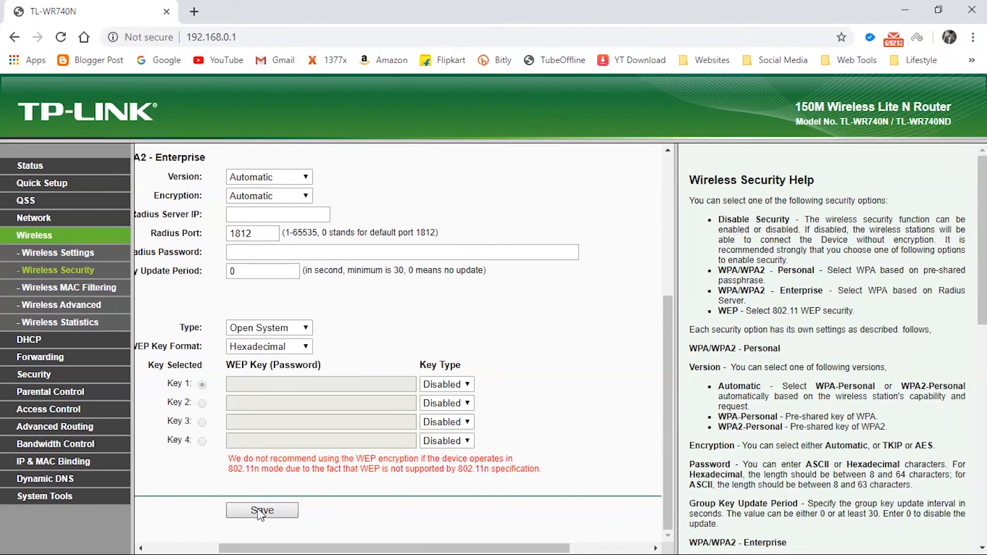
Save the wireless security settings and follow the reboot notice's link to the Reboot page.
click(261, 510)
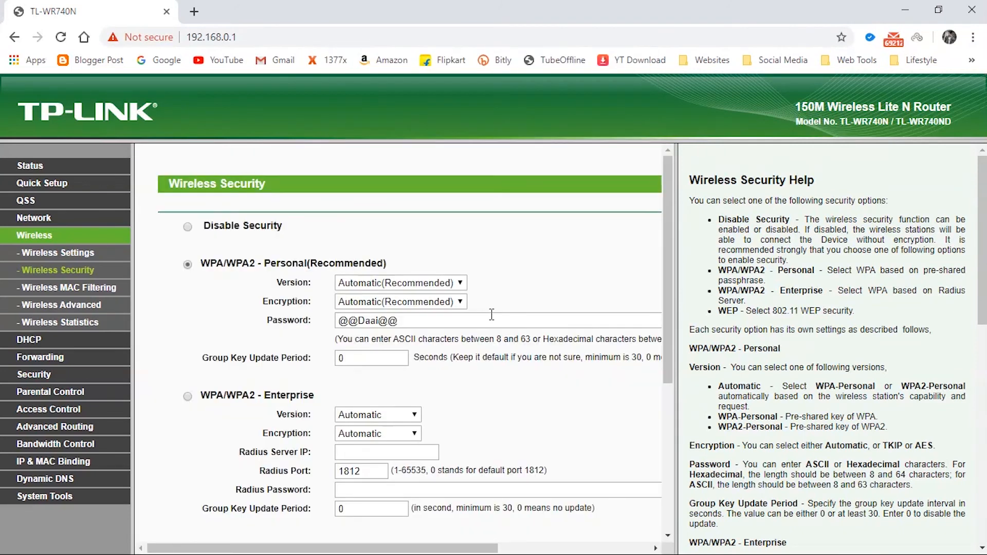
scroll(down, 3)
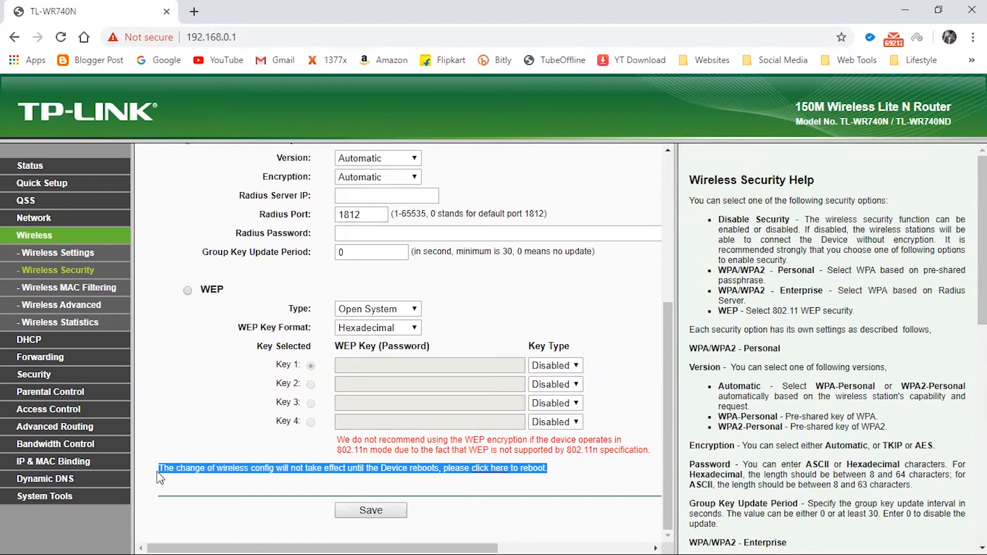
click(513, 504)
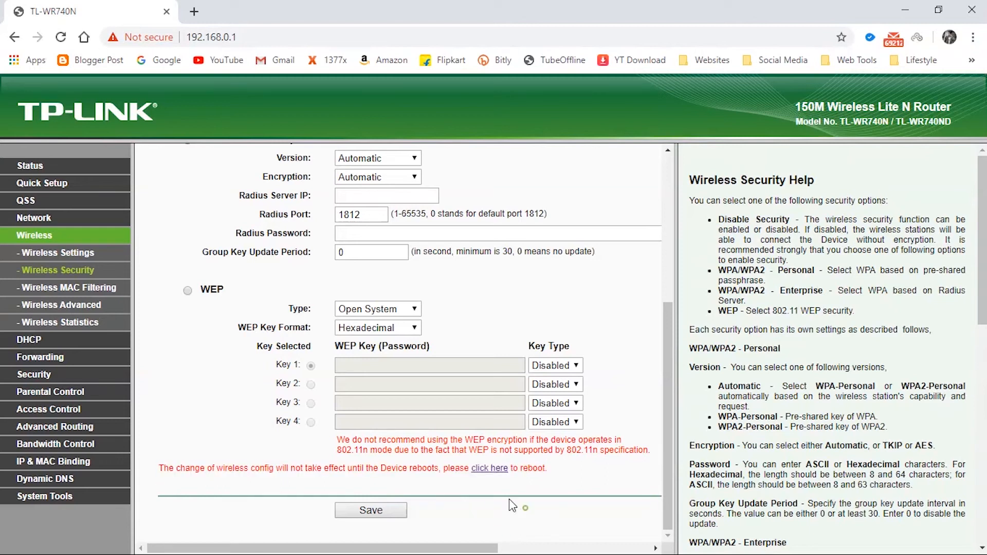
click(489, 468)
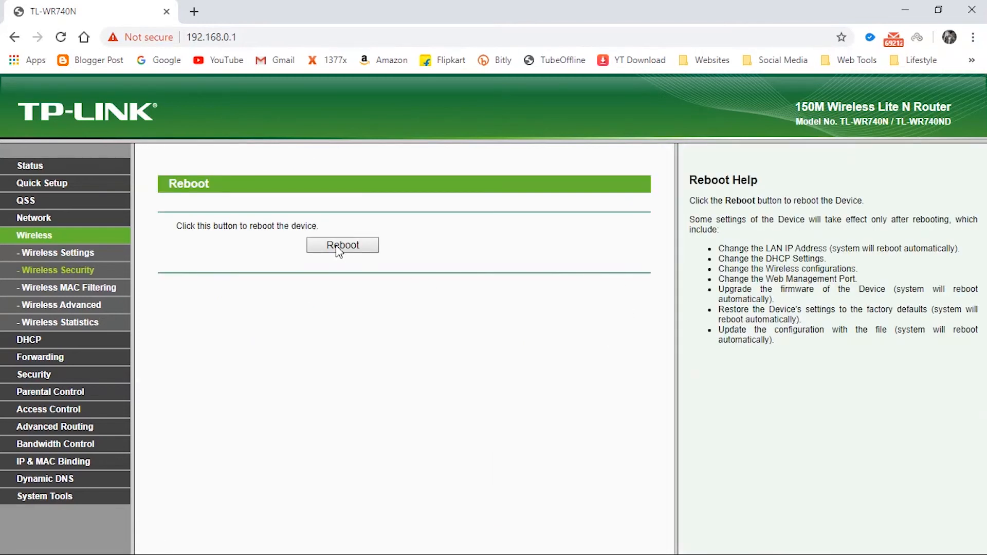
Reboot the router so the new Wi-Fi password takes effect.
click(342, 245)
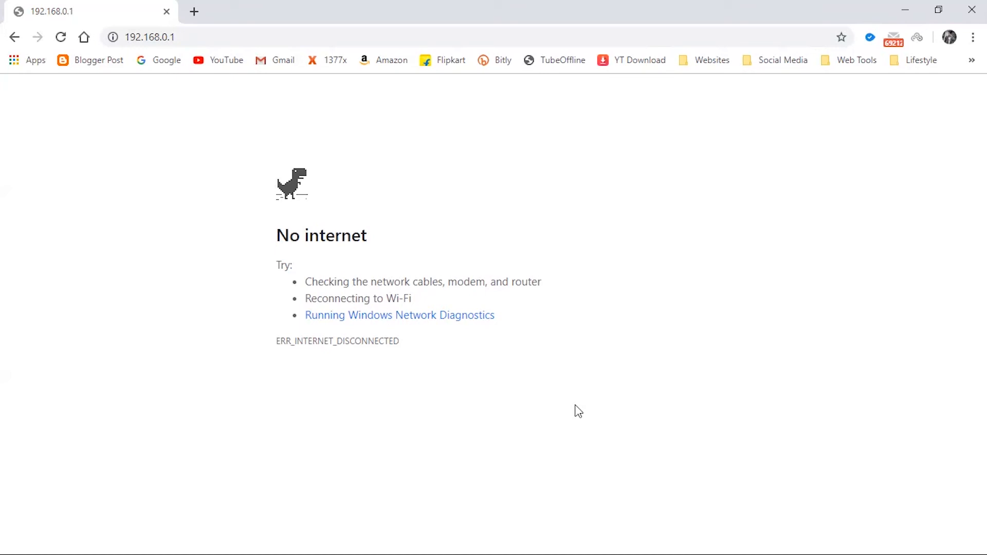
mouse_move(974, 7)
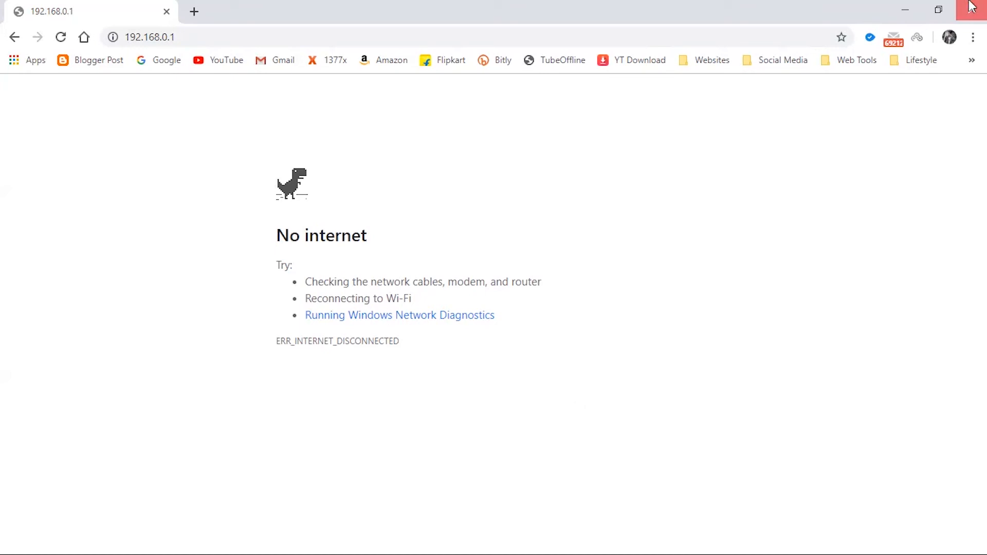